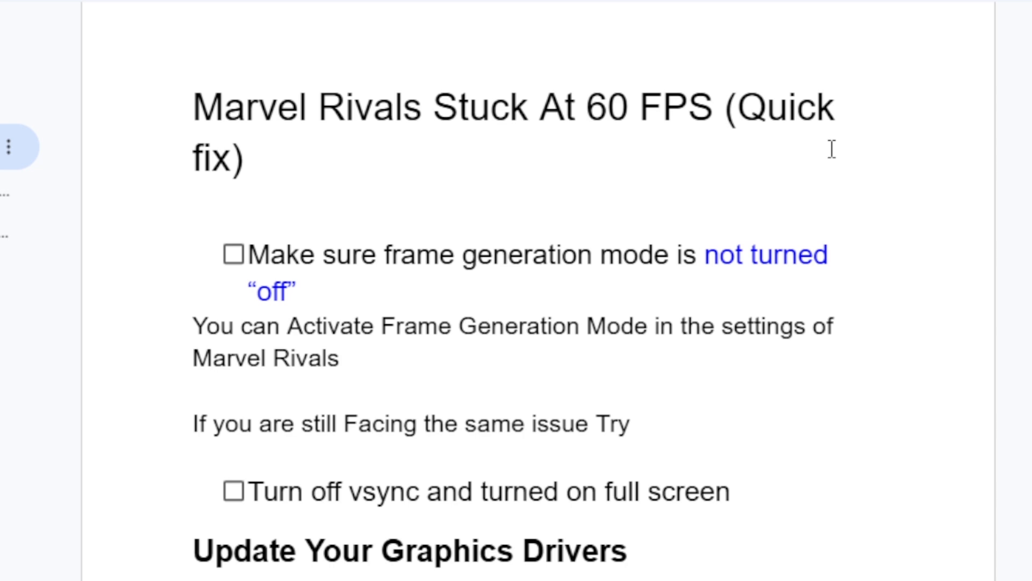
{"action": "mouse_move", "coordinate": [527, 167]}
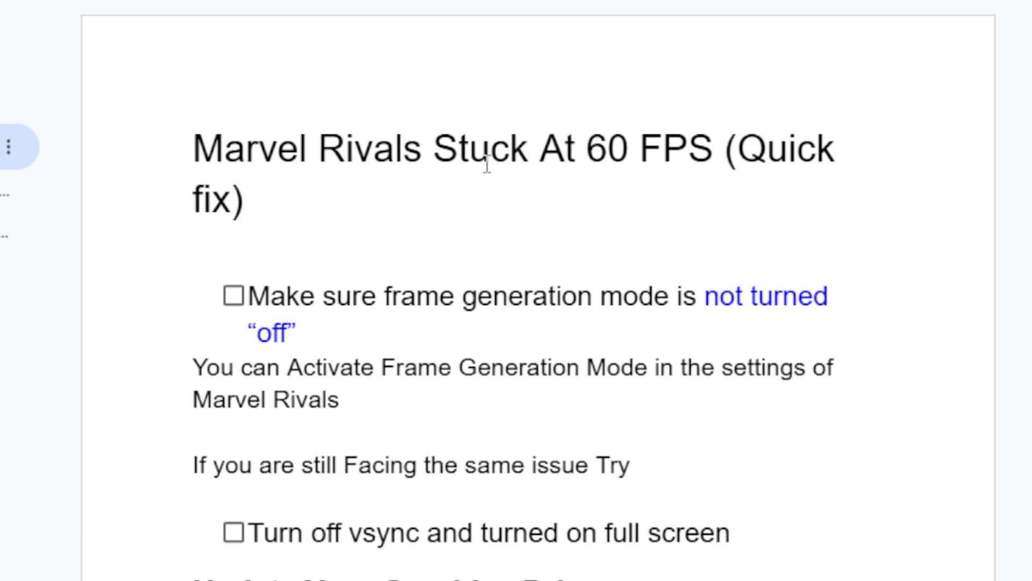
{"action": "mouse_move", "coordinate": [414, 275]}
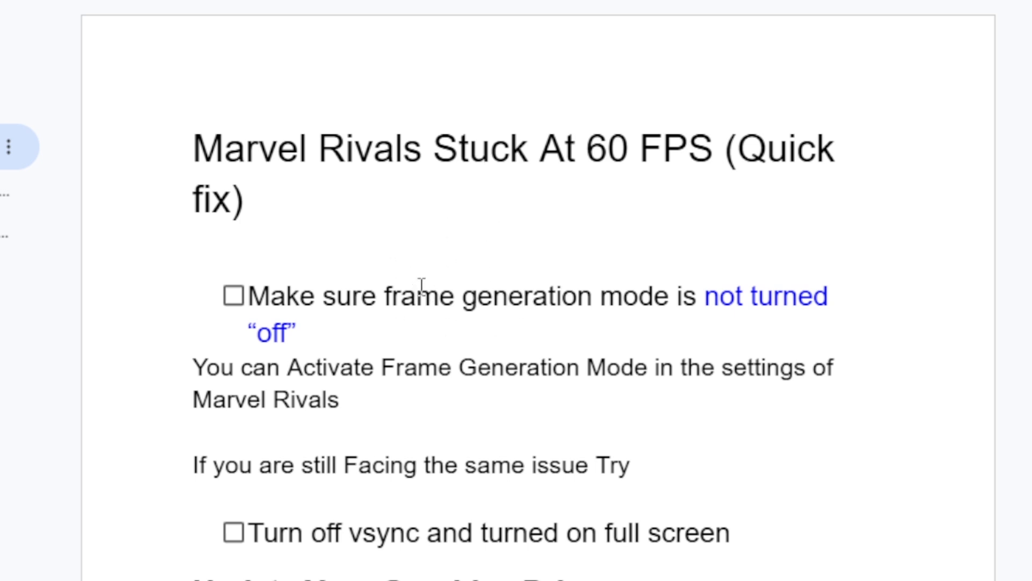
{"action": "mouse_move", "coordinate": [486, 303]}
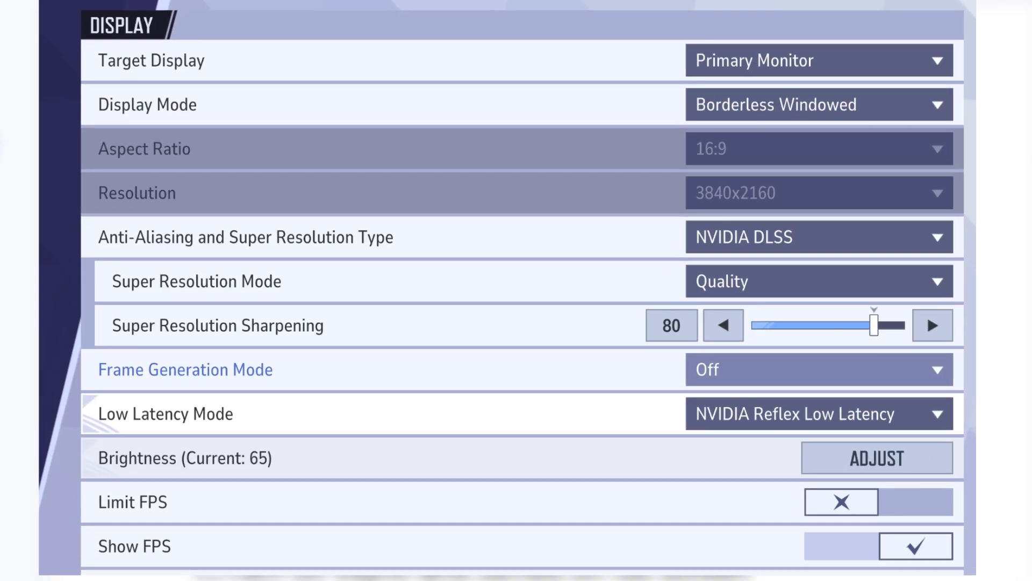
Step: Scroll to the Update Your Graphics Drivers section and switch to the nvidia.com drivers tab
{"action": "scroll", "scroll_direction": "down", "scroll_amount": 3}
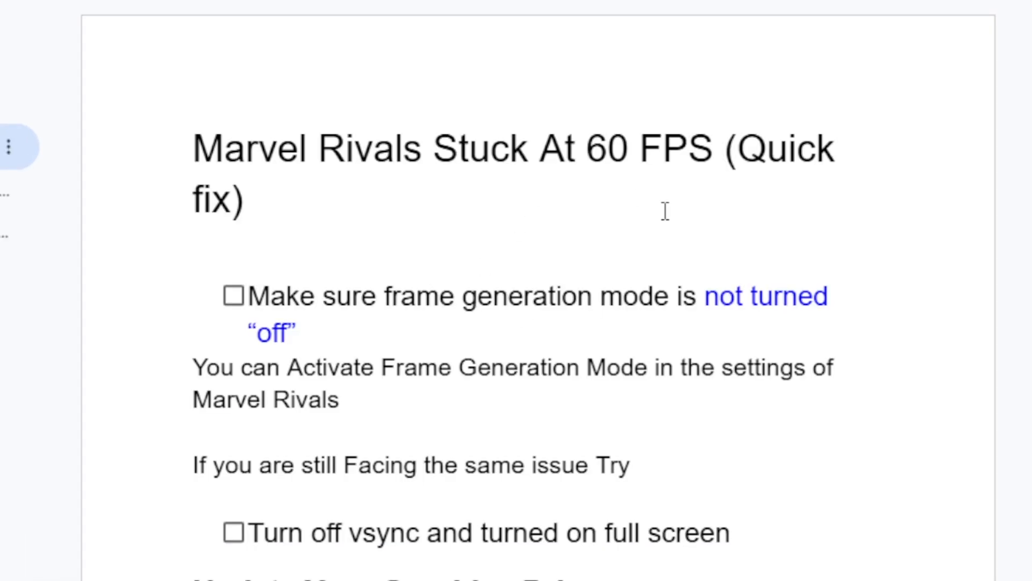
{"action": "mouse_move", "coordinate": [605, 315]}
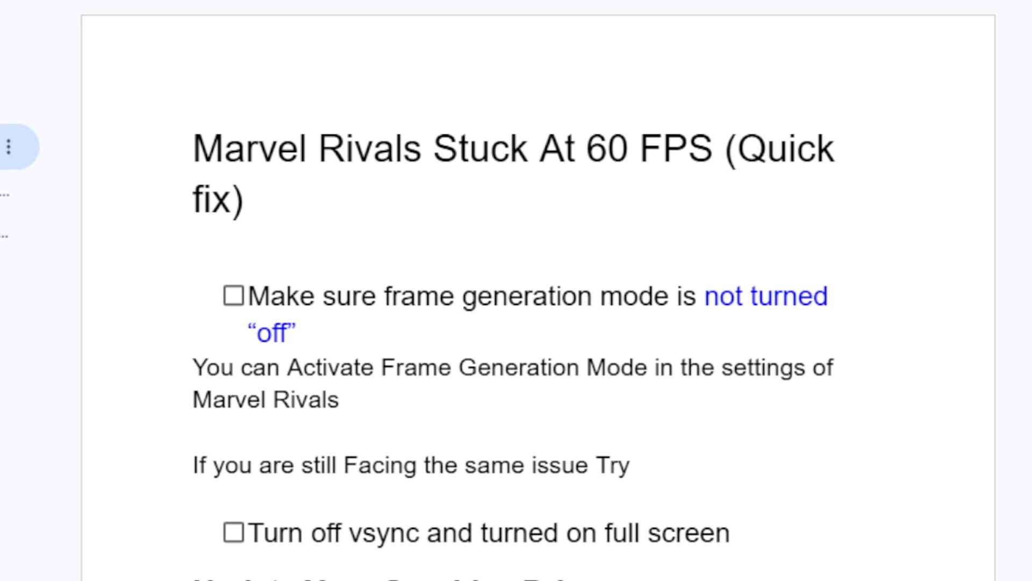
{"action": "scroll", "scroll_direction": "down", "scroll_amount": 3}
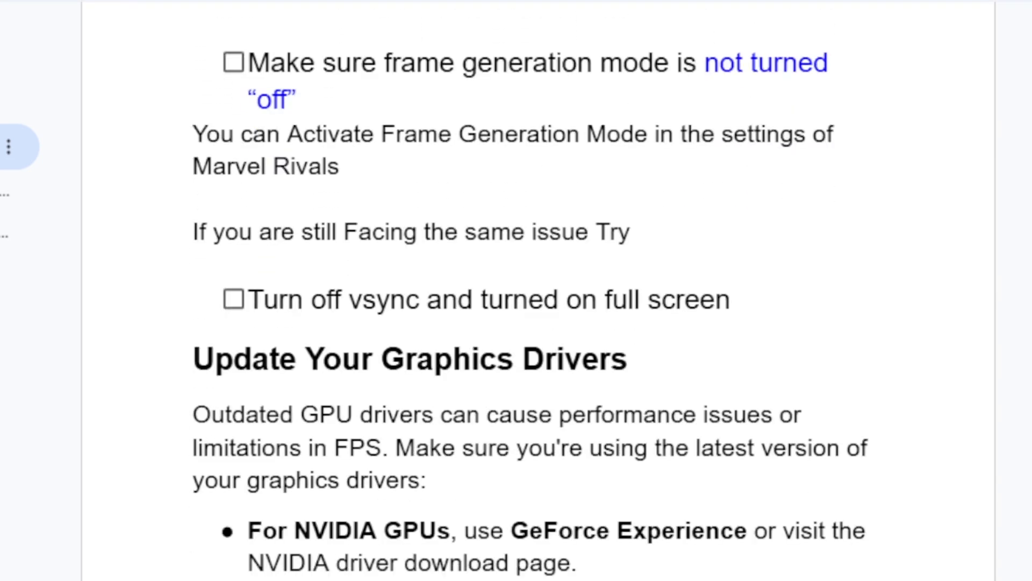
{"action": "mouse_move", "coordinate": [442, 329]}
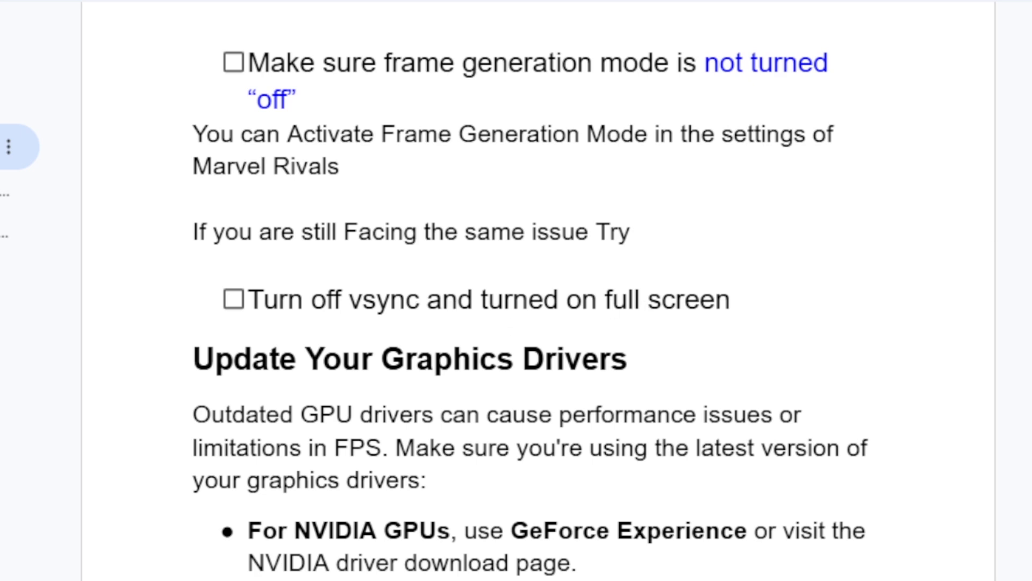
{"action": "scroll", "scroll_direction": "down", "scroll_amount": 3}
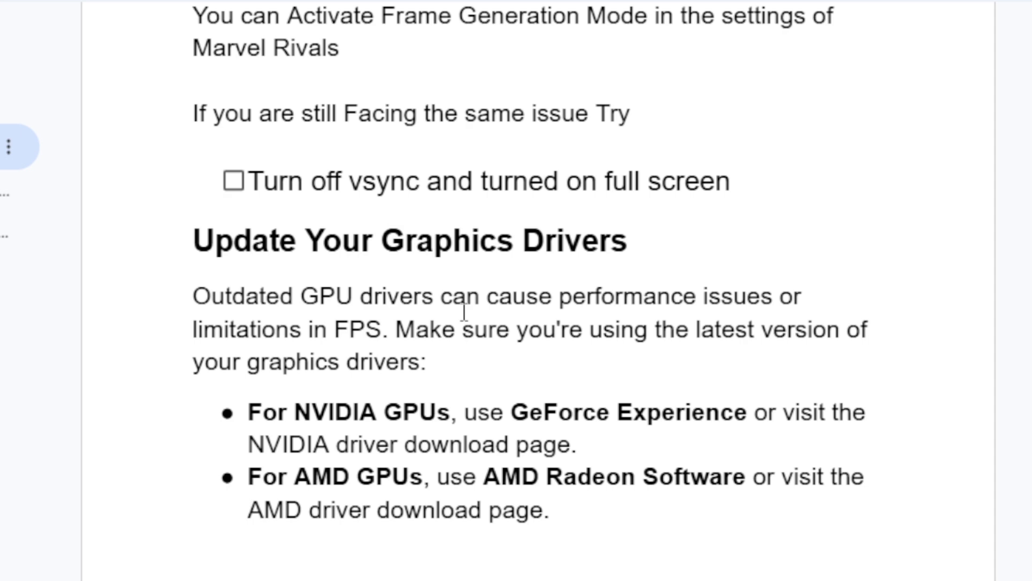
{"action": "mouse_move", "coordinate": [397, 326]}
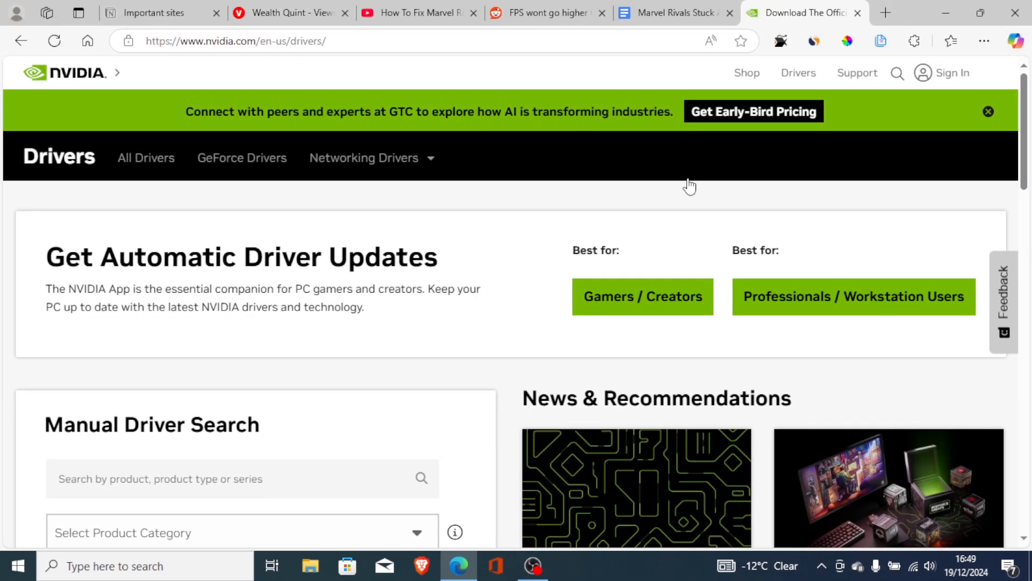
{"action": "left_click", "coordinate": [671, 13]}
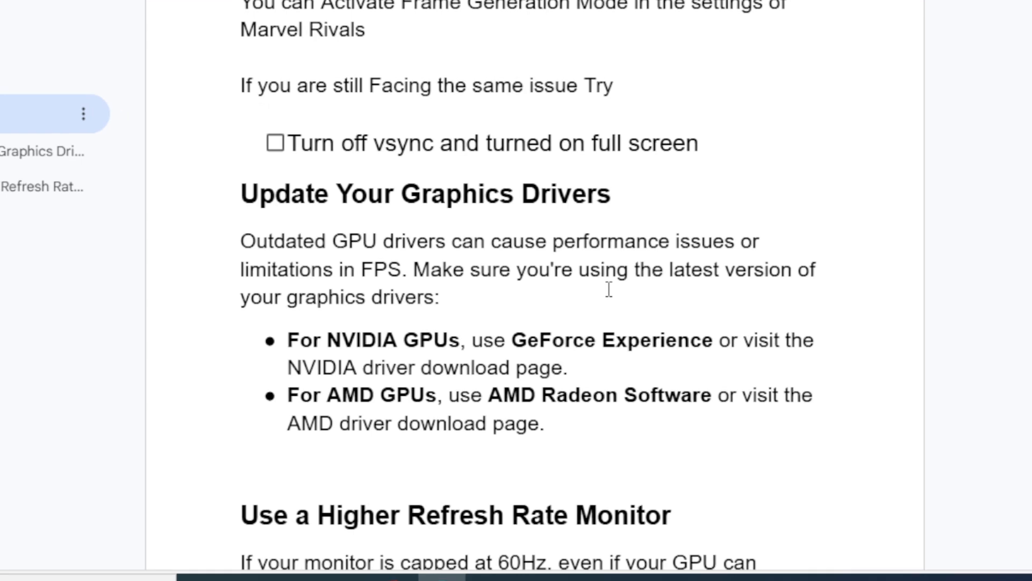
Step: Scroll to the Use a Higher Refresh Rate Monitor section on 120Hz–240Hz displays
{"action": "scroll", "scroll_direction": "down", "scroll_amount": 3}
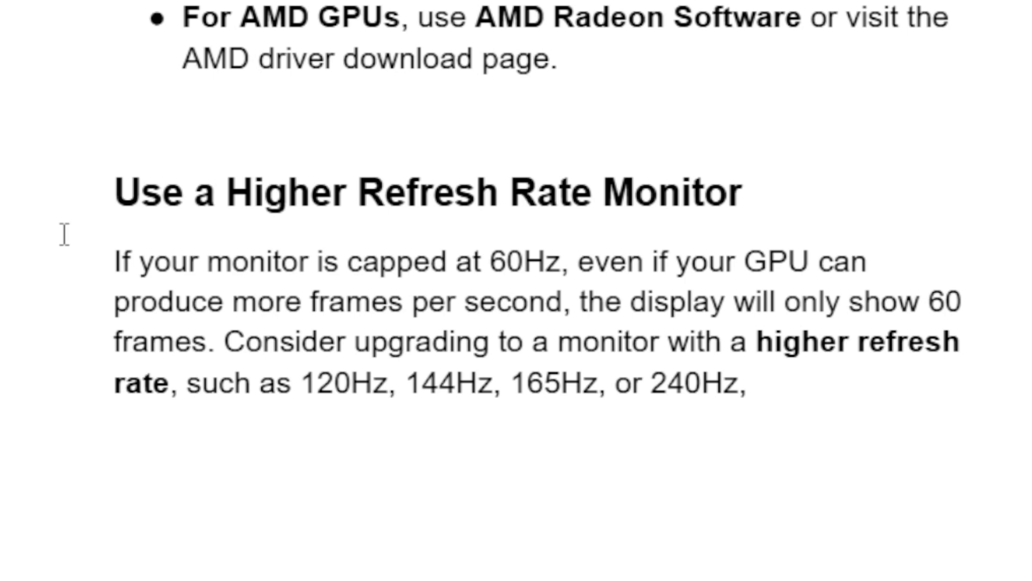
{"action": "mouse_move", "coordinate": [230, 268]}
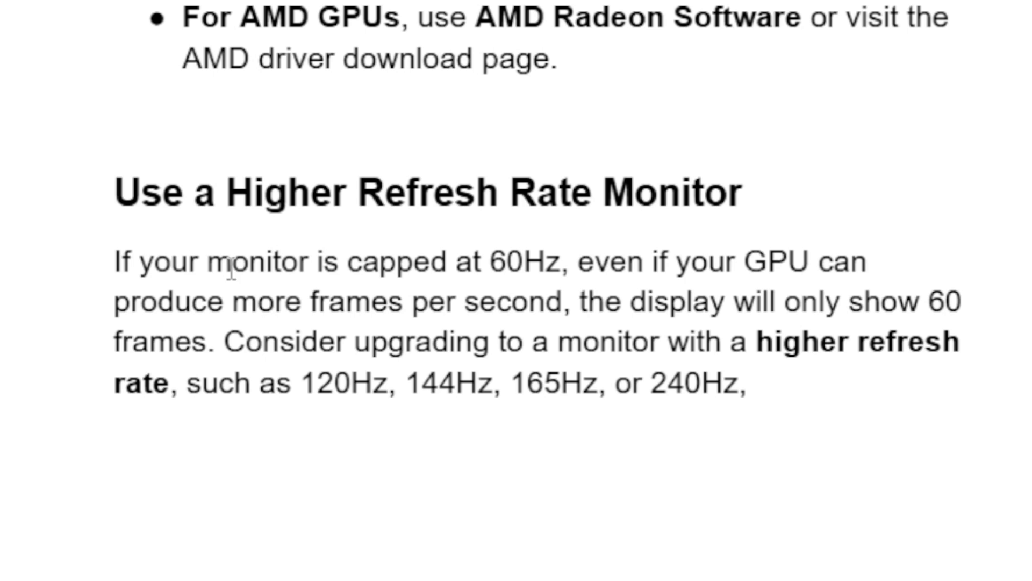
{"action": "mouse_move", "coordinate": [279, 257]}
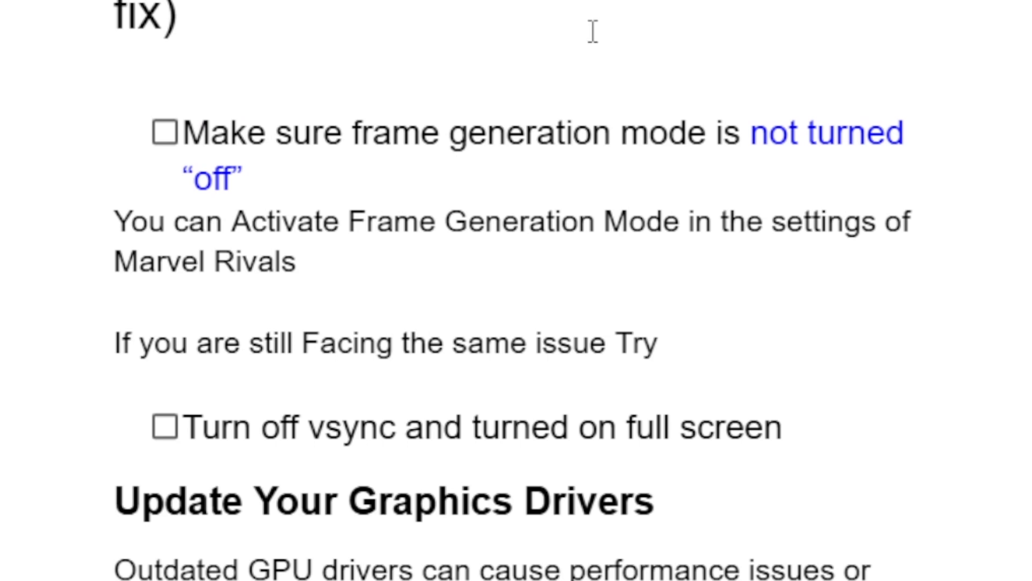
{"action": "mouse_move", "coordinate": [525, 65]}
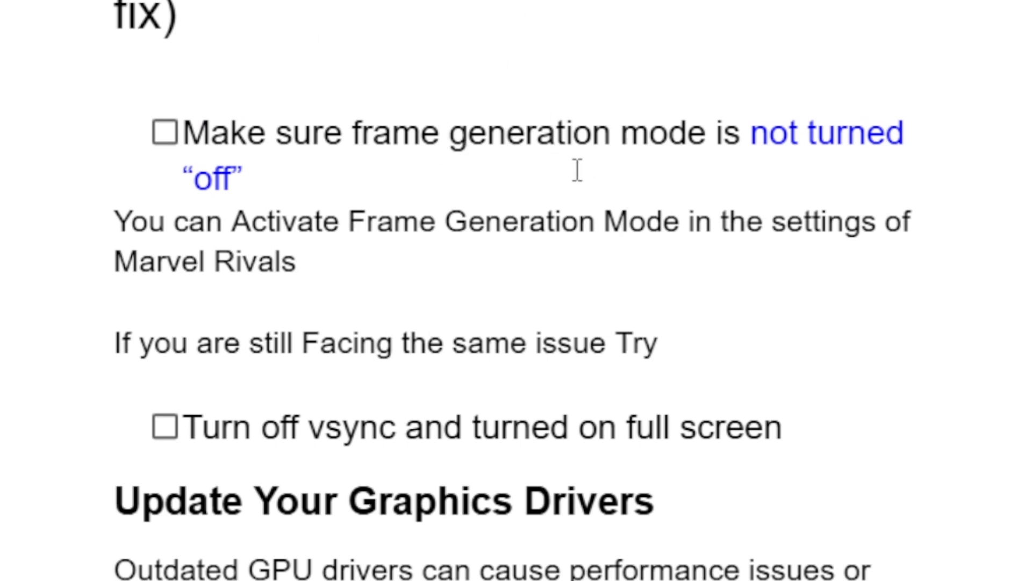
{"action": "mouse_move", "coordinate": [313, 151]}
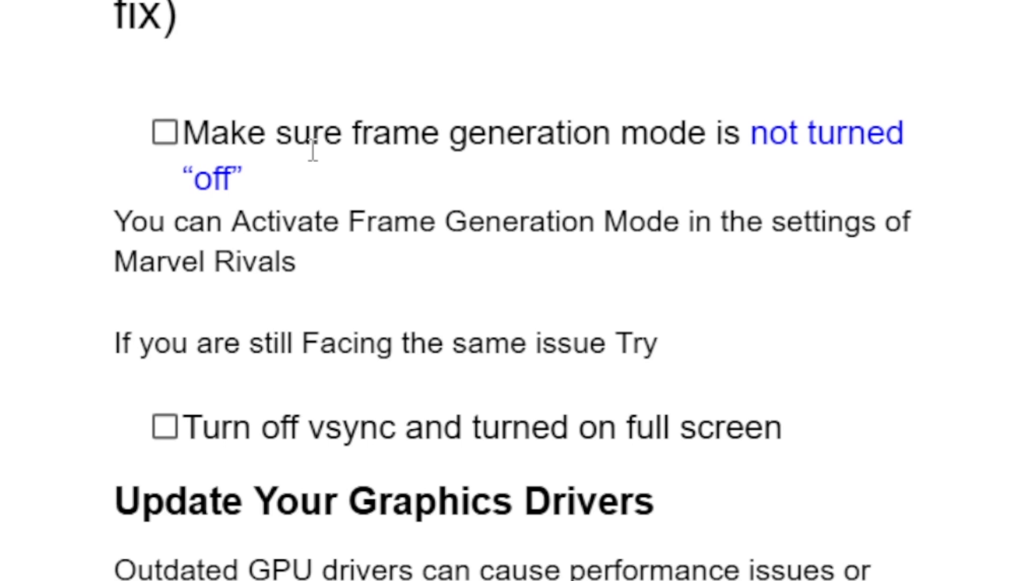
{"action": "mouse_move", "coordinate": [469, 179]}
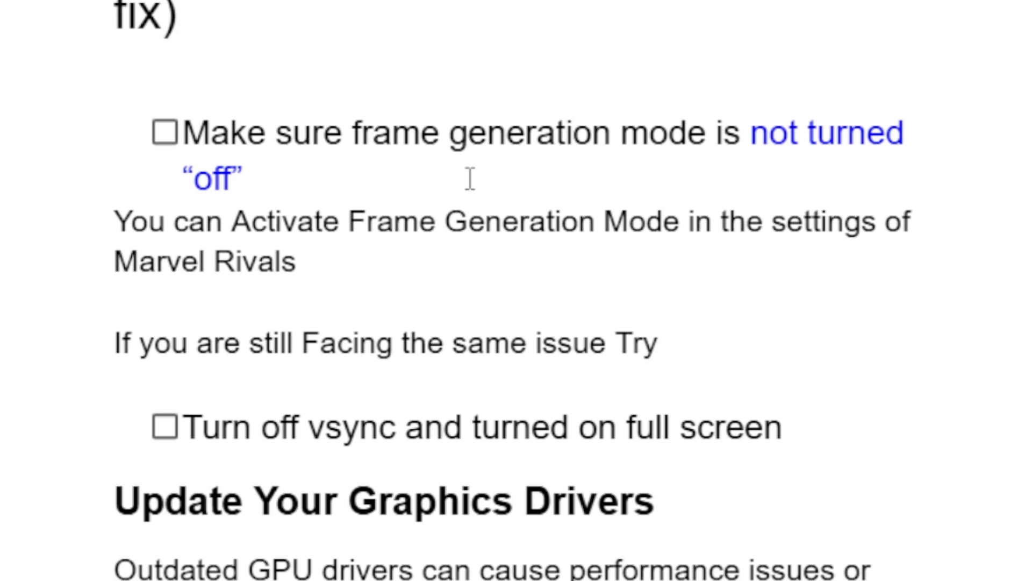